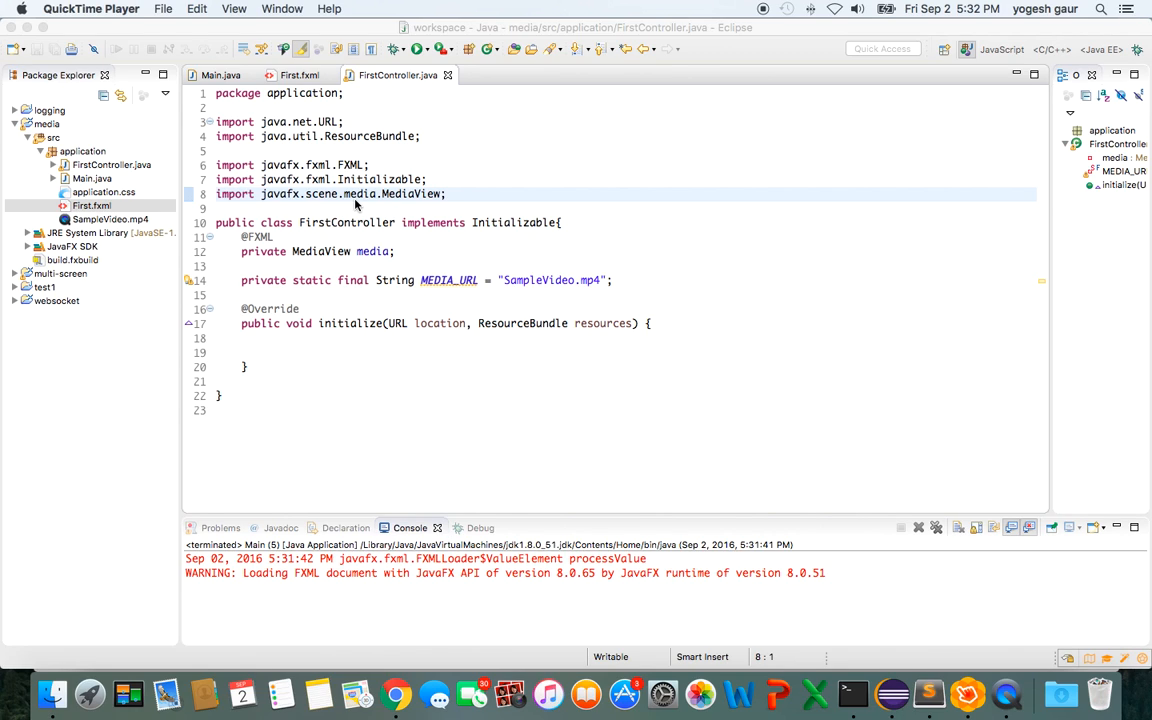
pyautogui.moveTo(282, 204)
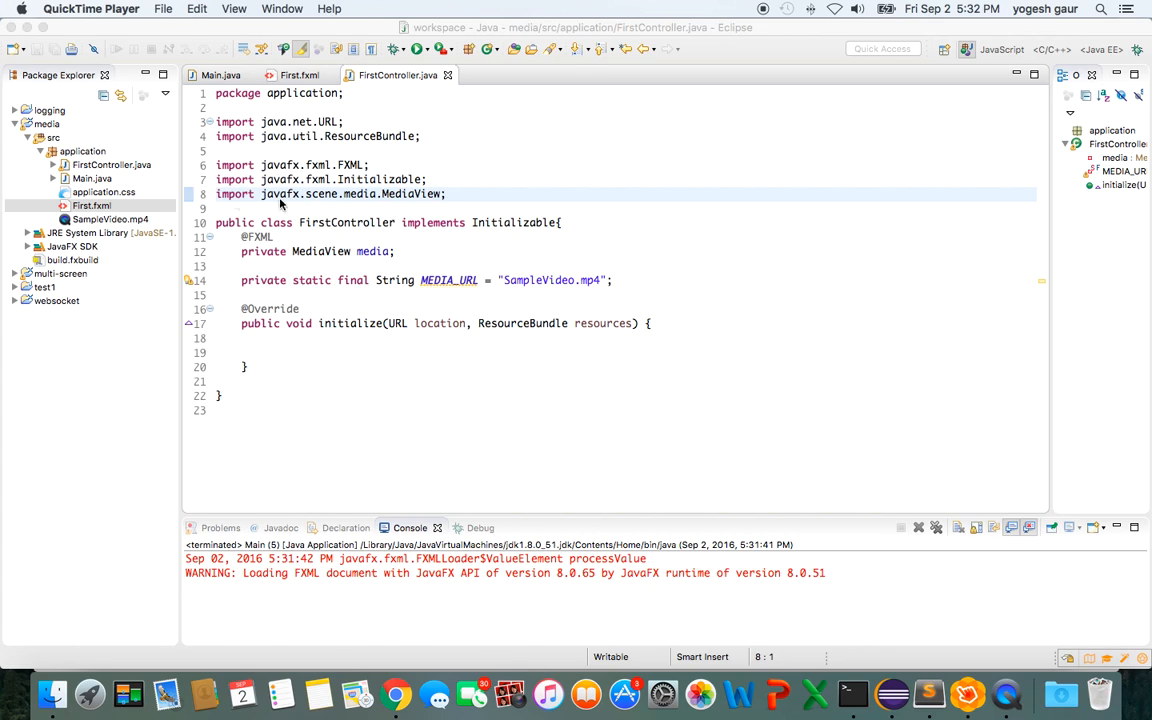
pyautogui.moveTo(460, 144)
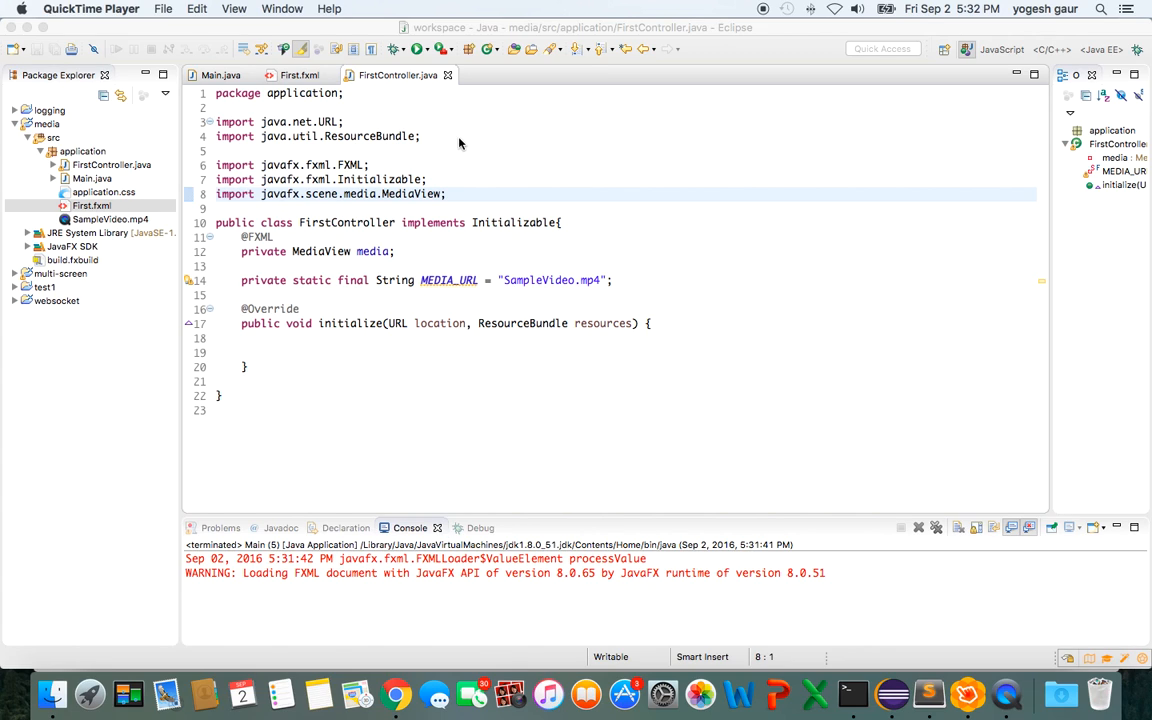
# Step: Relaunch Main from Eclipse so the console shows a fresh run with the FXML warning
pyautogui.click(420, 48)
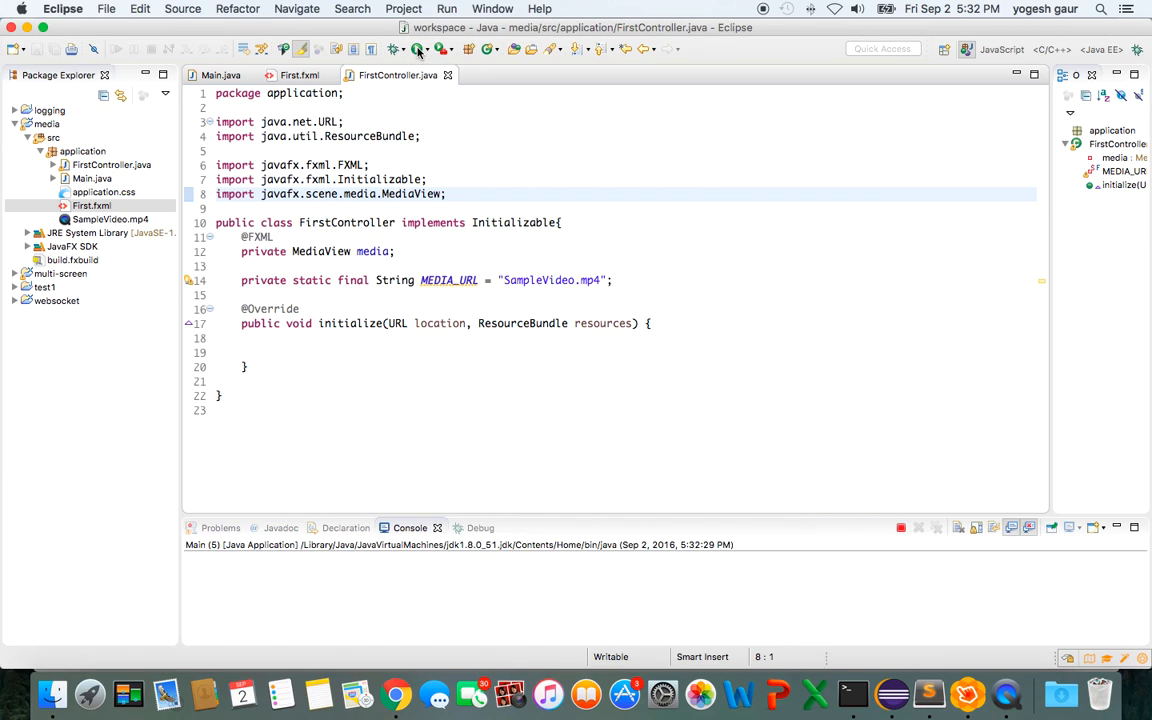
pyautogui.click(420, 48)
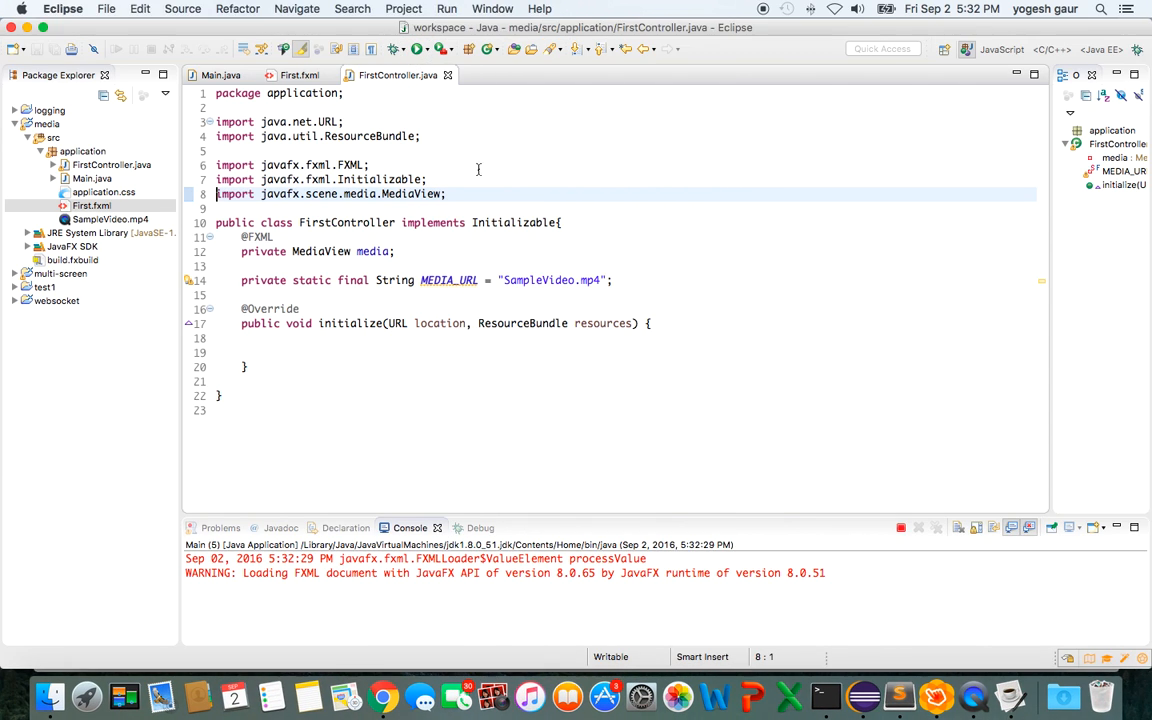
# Step: In Scene Builder's First.fxml, select the MediaView node inside the AnchorPane root
pyautogui.click(916, 528)
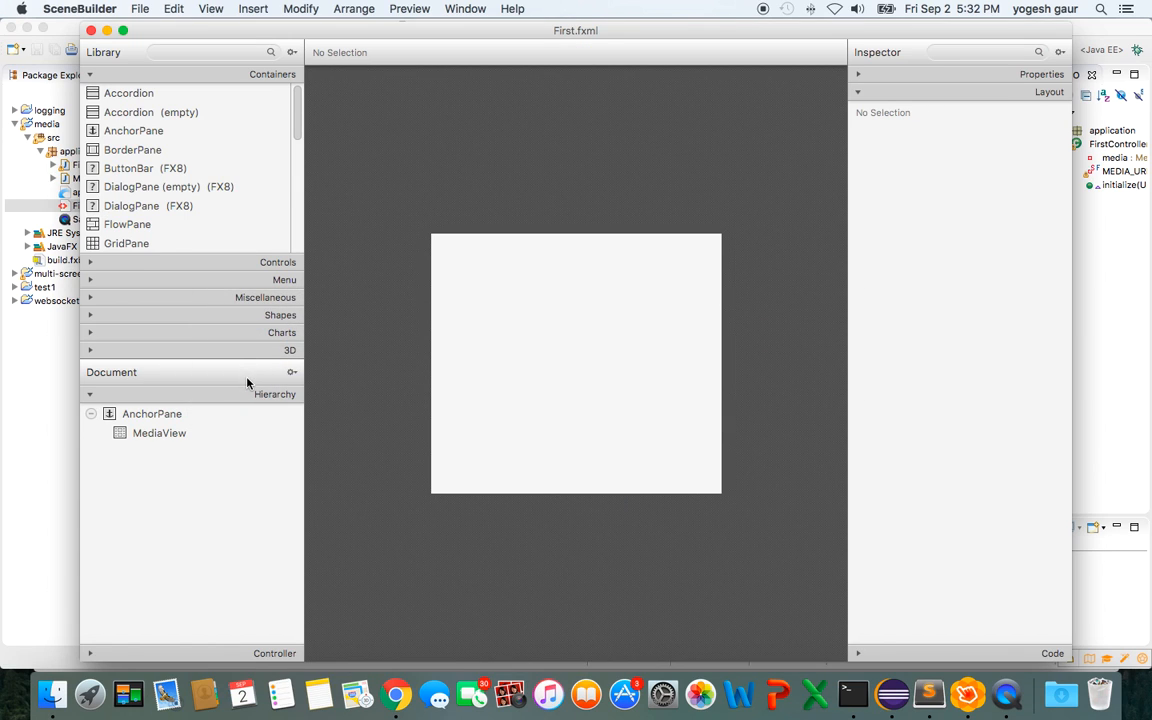
pyautogui.click(152, 412)
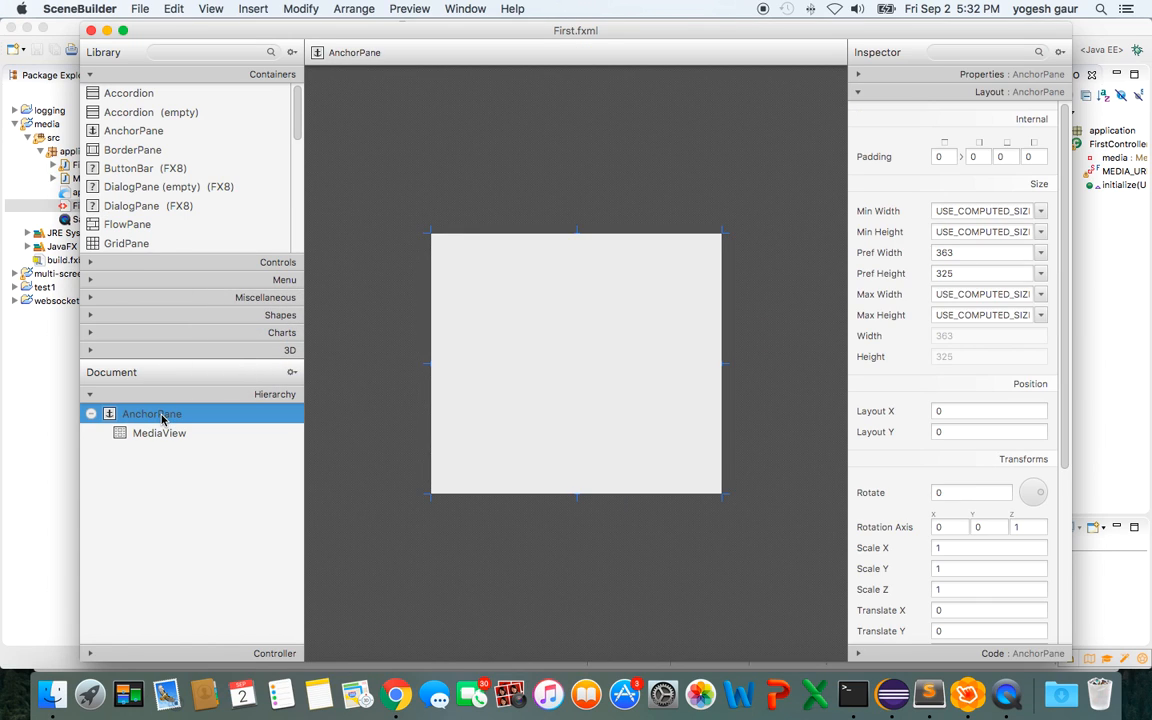
pyautogui.moveTo(164, 432)
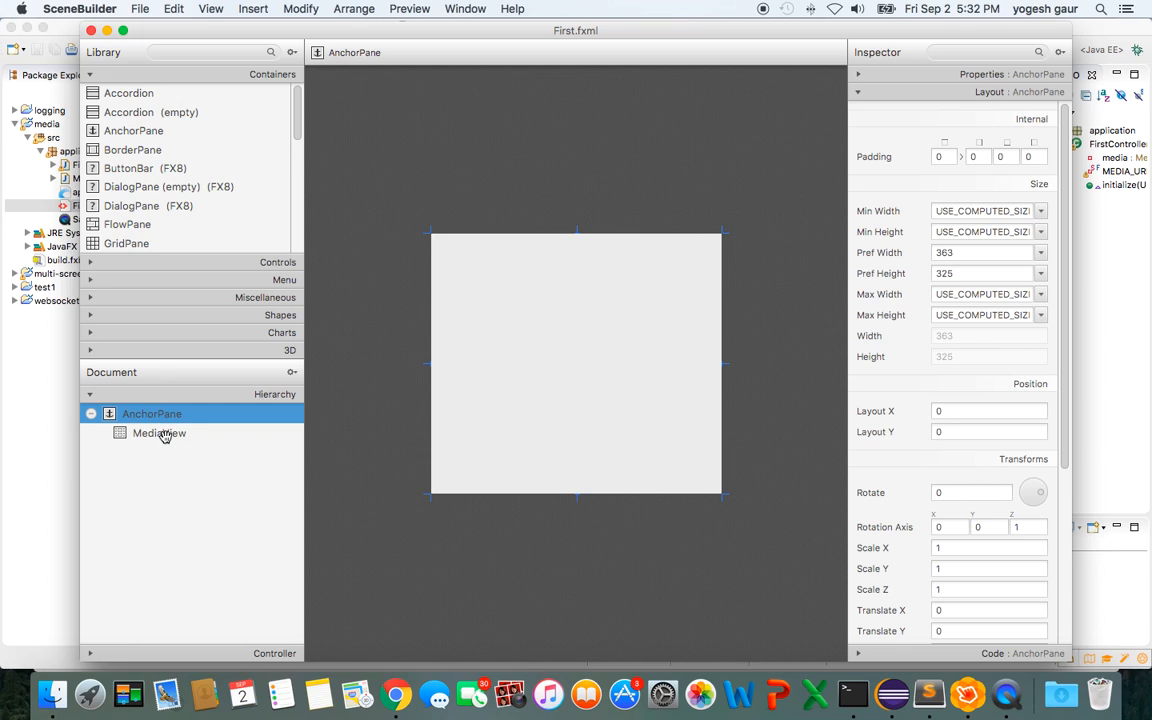
pyautogui.click(160, 432)
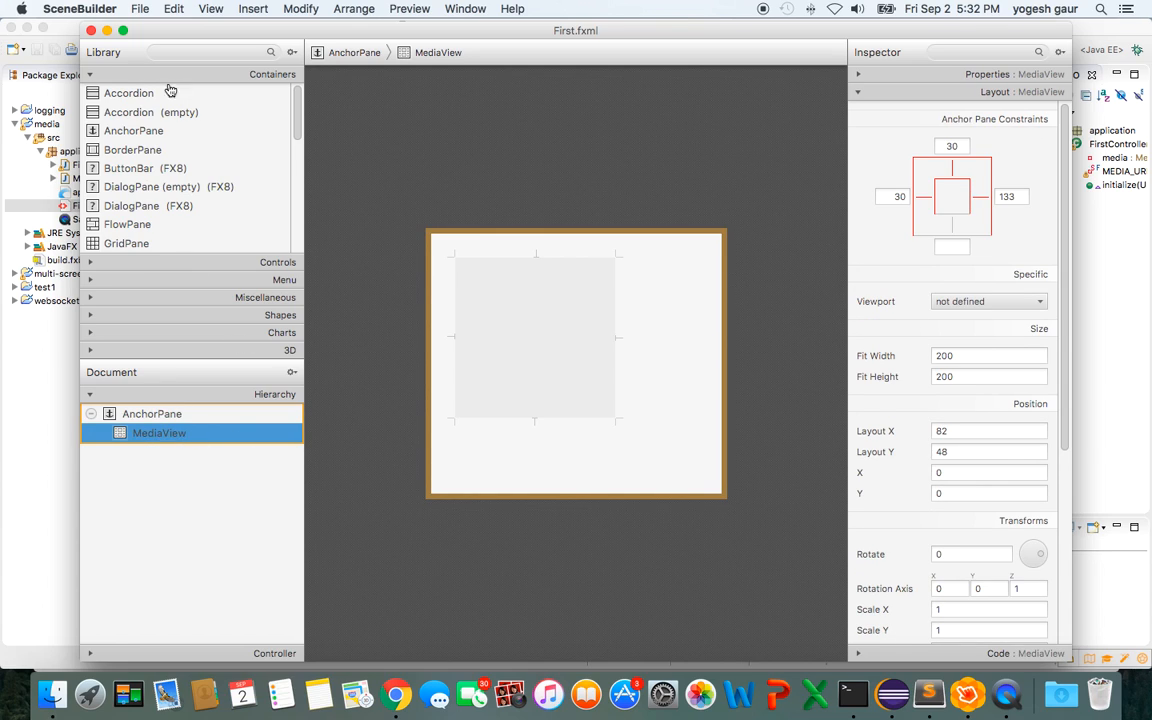
# Step: Search the Library for 'med', confirm the MediaView's fx:id is 'media', then return to Eclipse
pyautogui.click(204, 52)
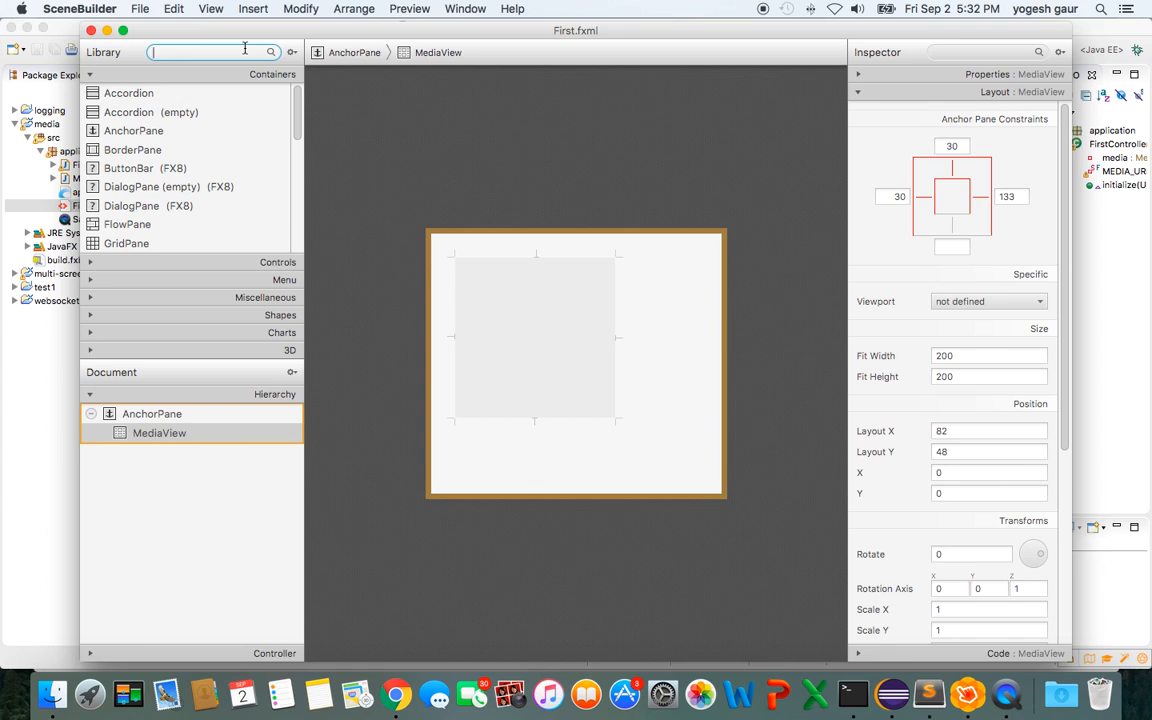
pyautogui.write('med')
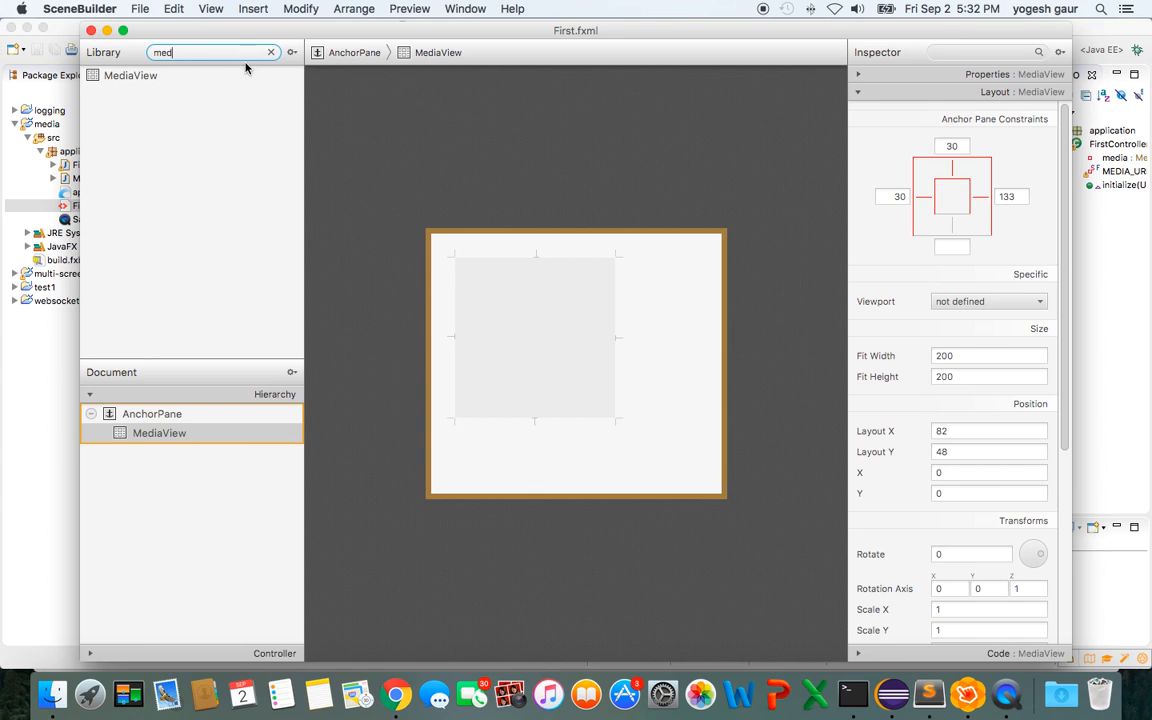
pyautogui.moveTo(532, 332)
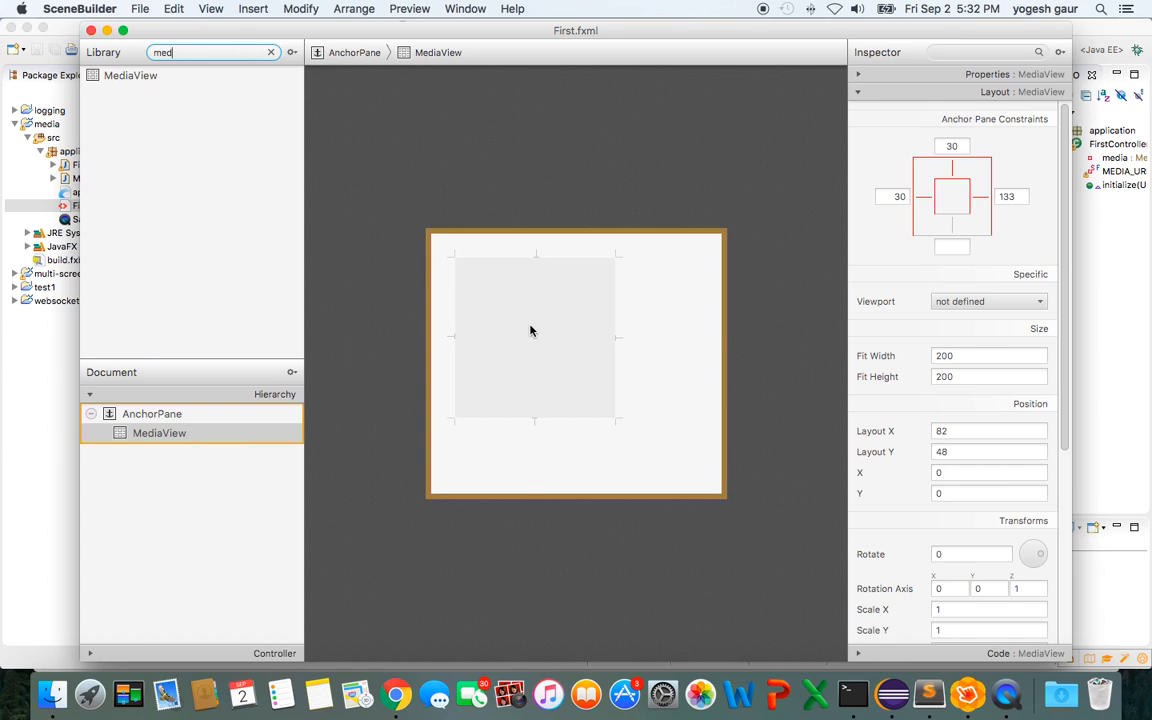
pyautogui.moveTo(916, 560)
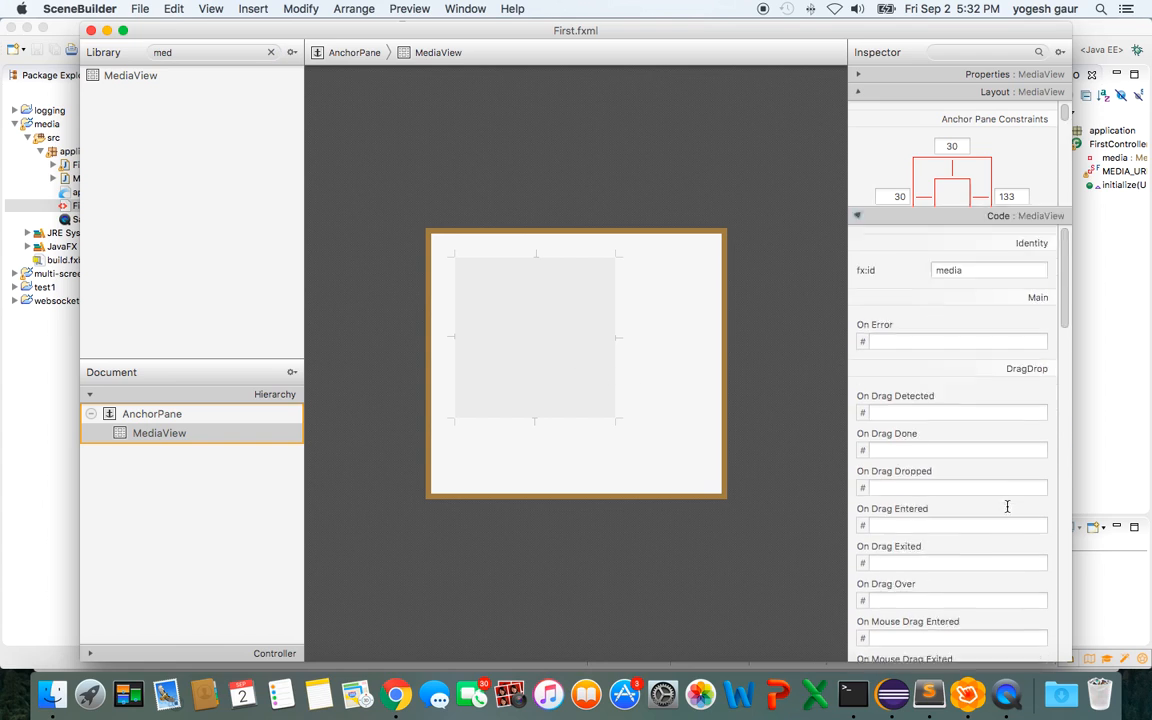
pyautogui.click(856, 92)
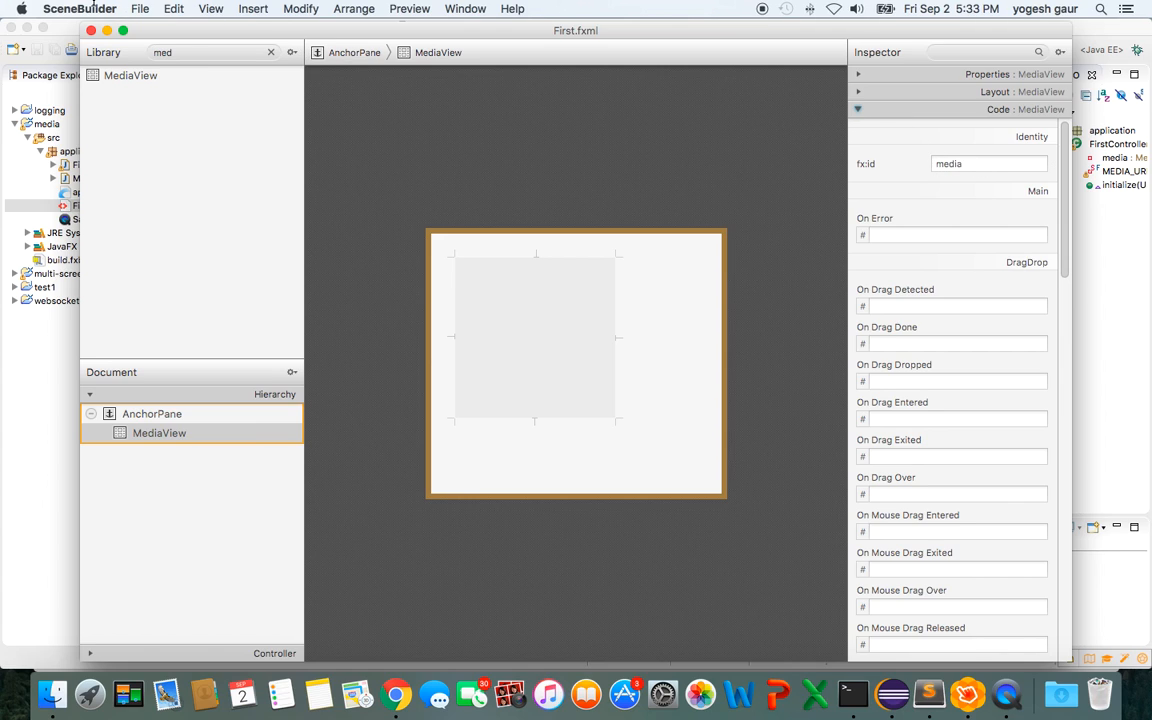
pyautogui.click(80, 8)
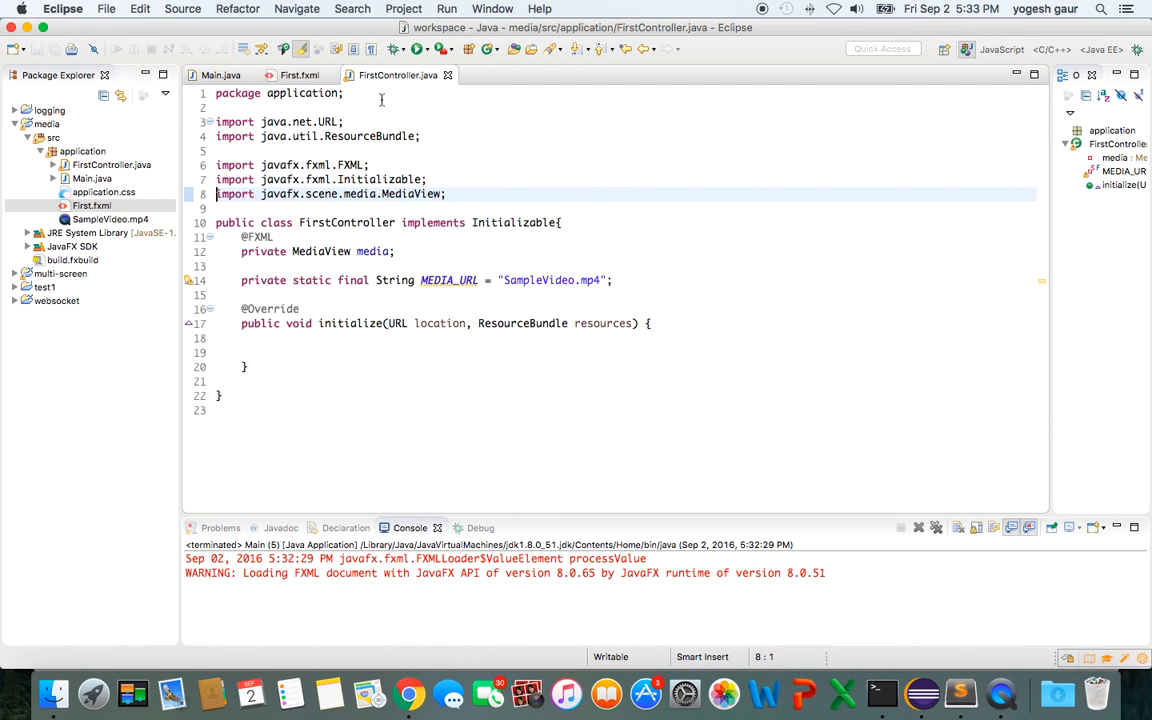
pyautogui.moveTo(648, 256)
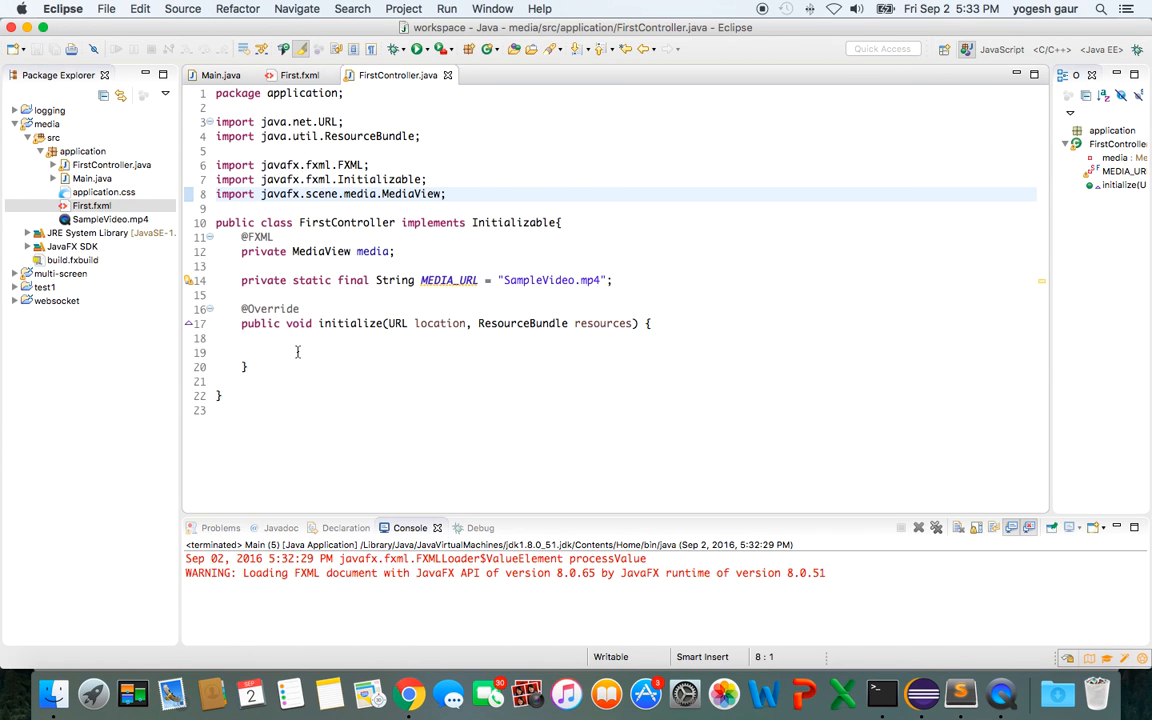
# Step: In initialize(), create an autoplaying MediaPlayer for SampleVideo.mp4 and attach it to the MediaView
pyautogui.click(292, 352)
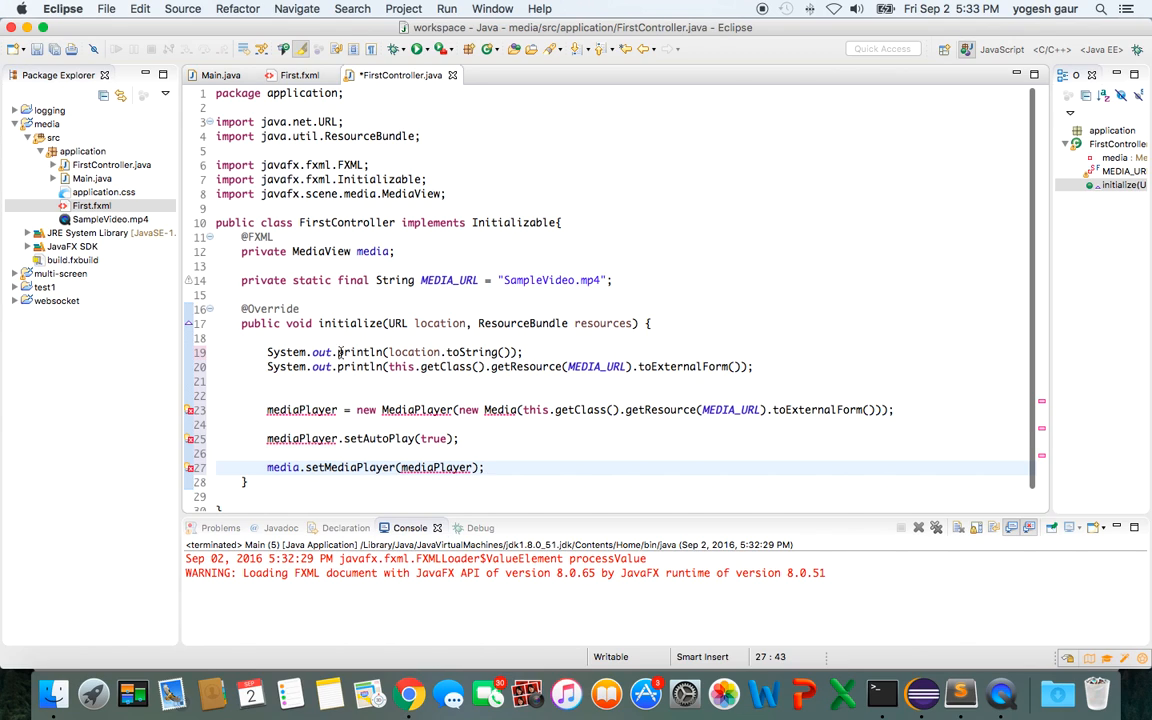
pyautogui.moveTo(440, 324)
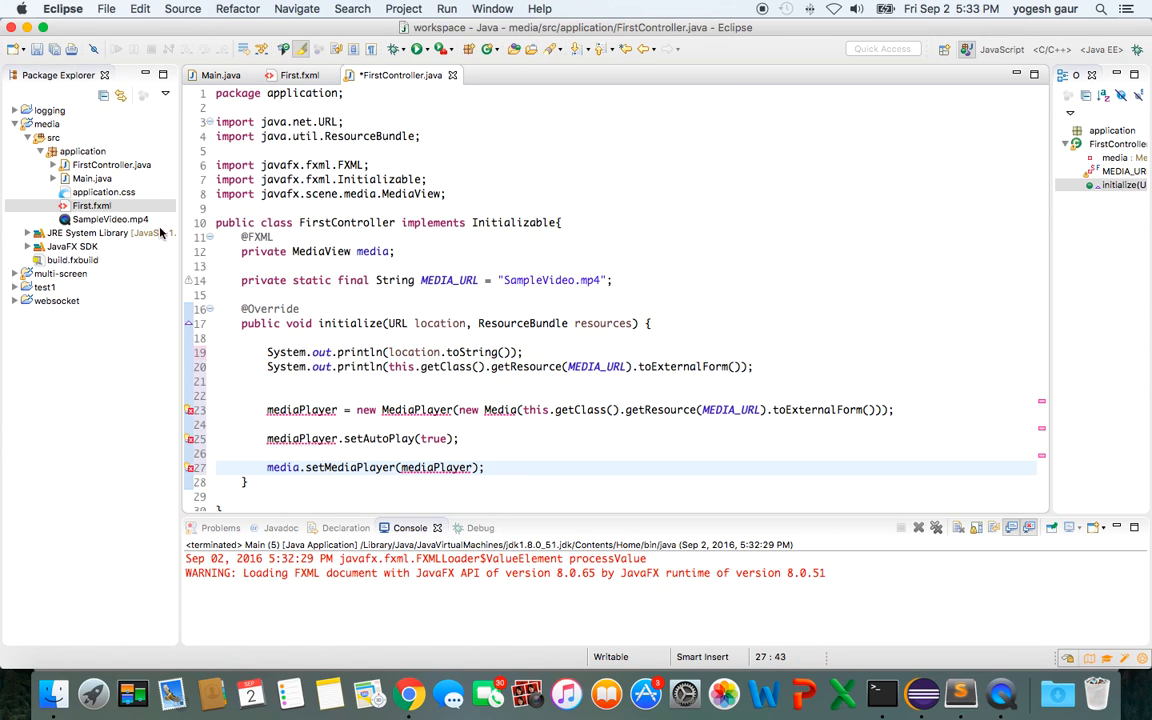
# Step: Quick-fix the errors: import Media and MediaPlayer and create the mediaPlayer field
pyautogui.scroll(3)
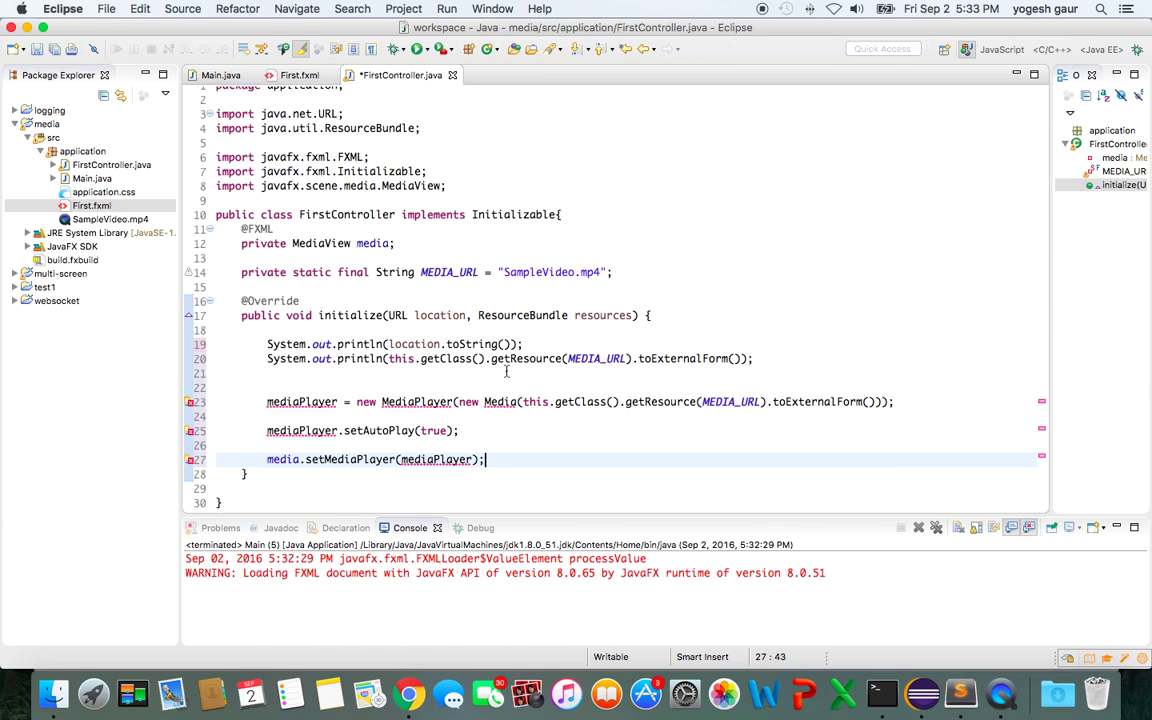
pyautogui.scroll(3)
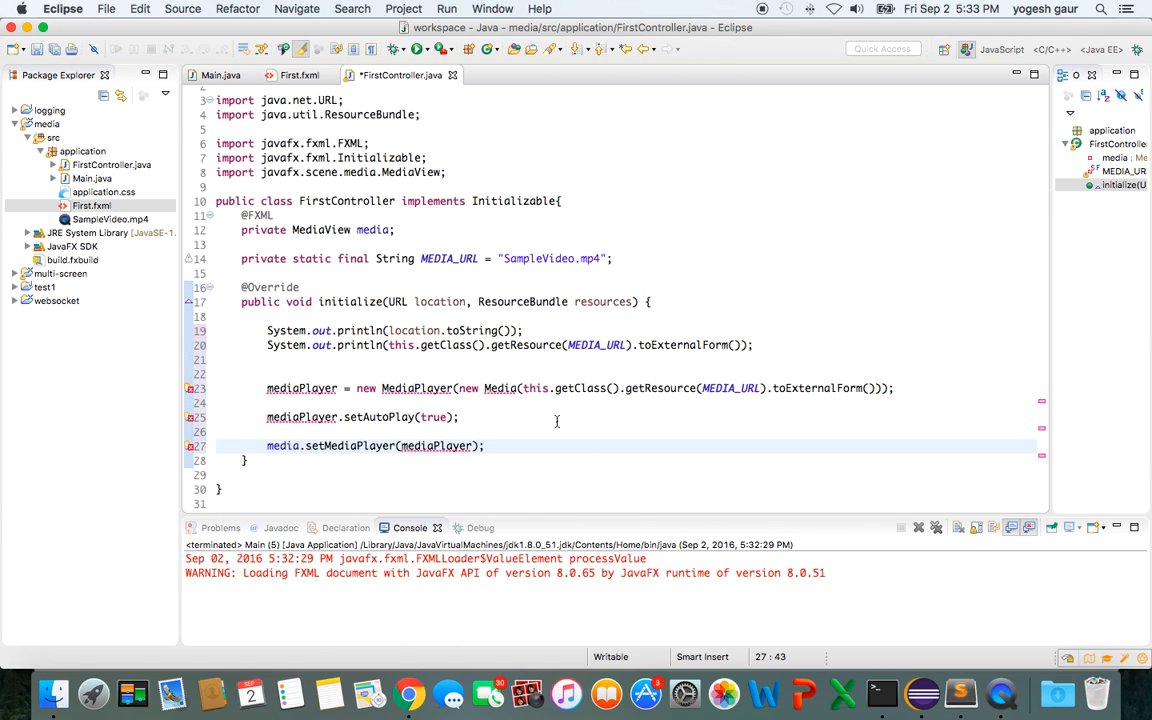
pyautogui.click(500, 388)
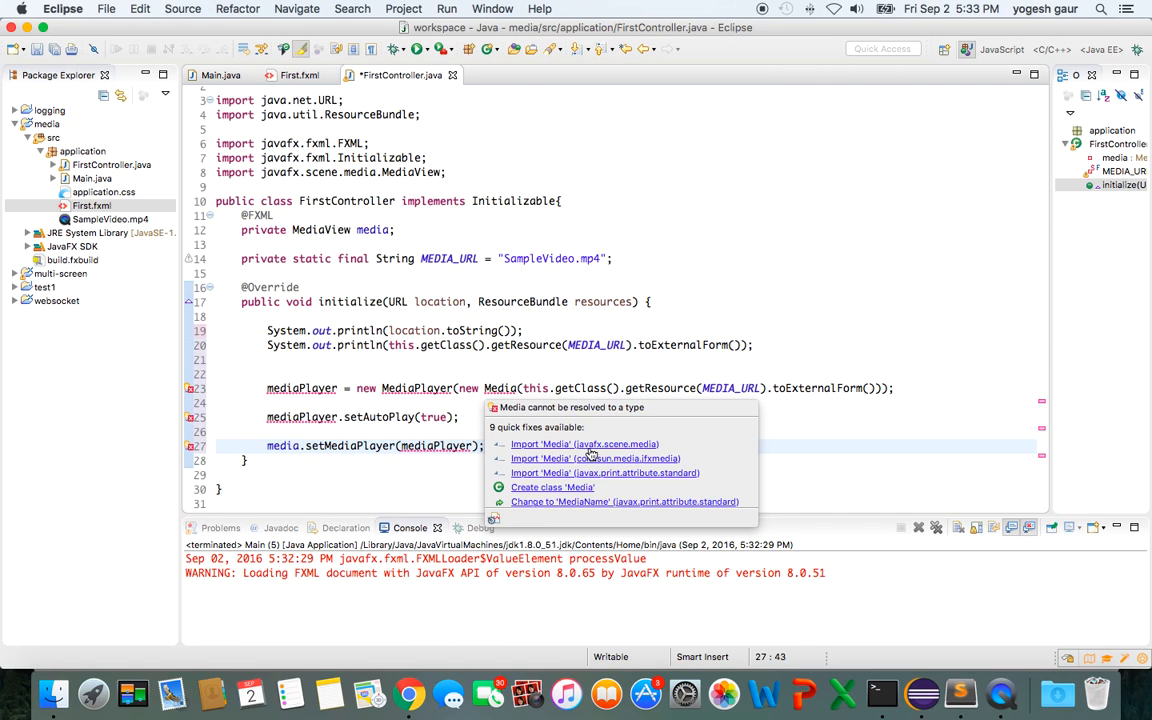
pyautogui.click(584, 444)
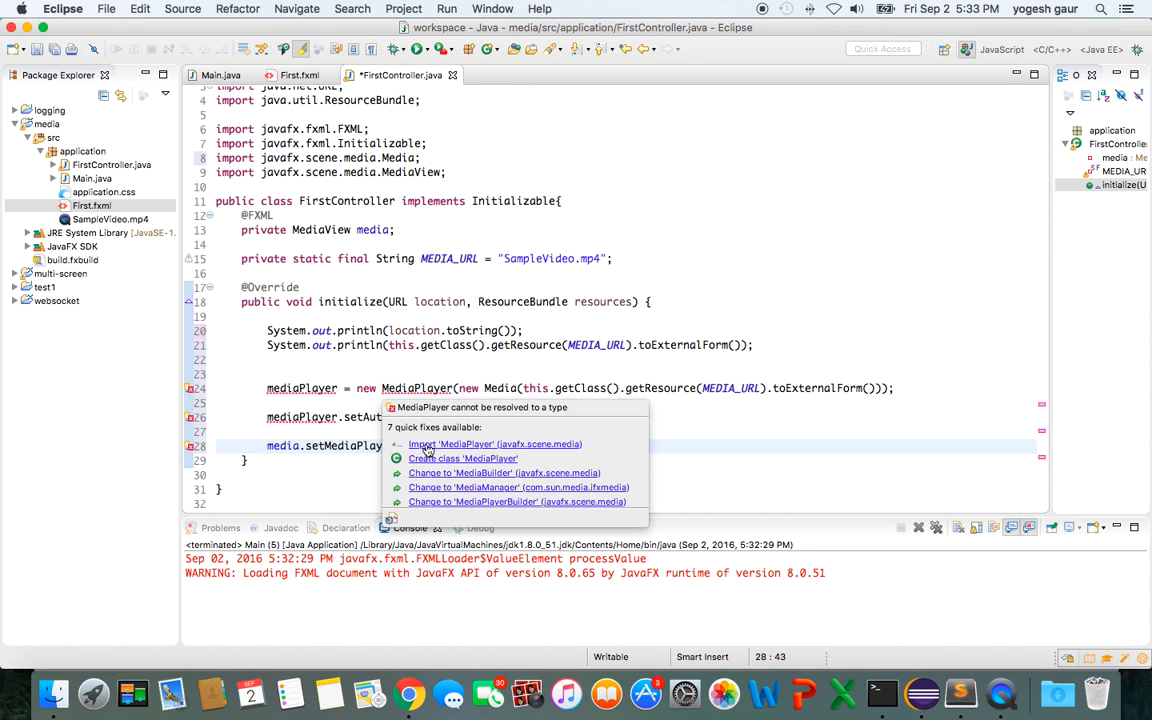
pyautogui.click(494, 444)
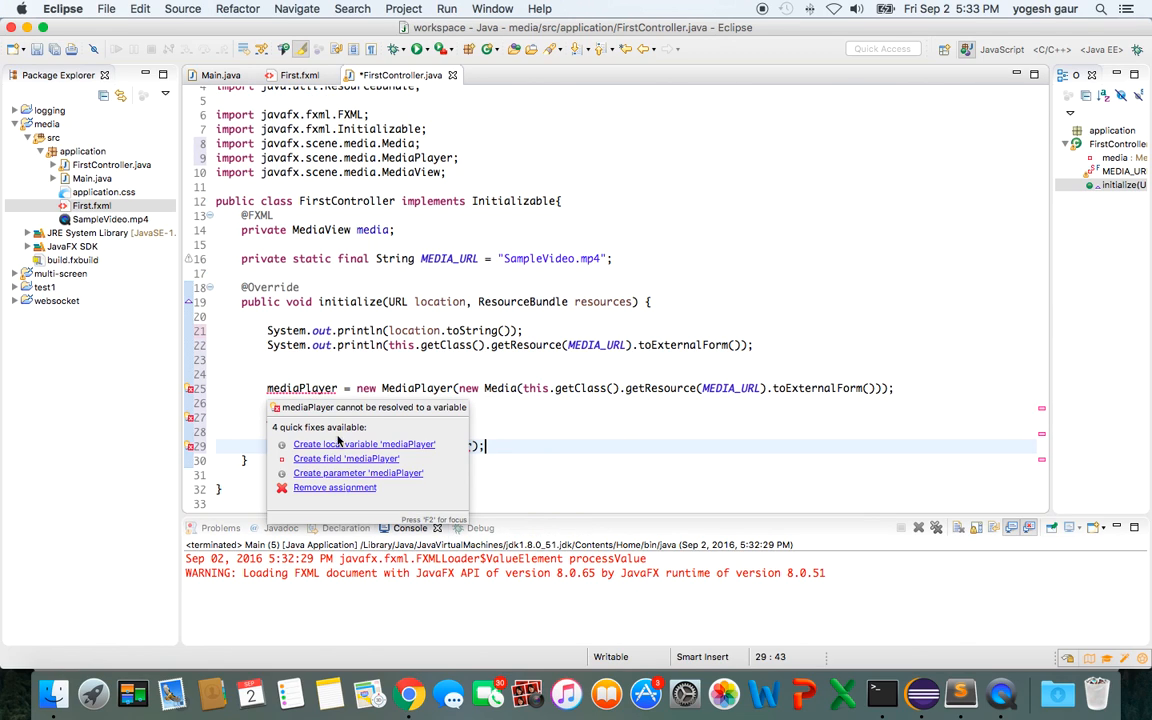
pyautogui.moveTo(346, 458)
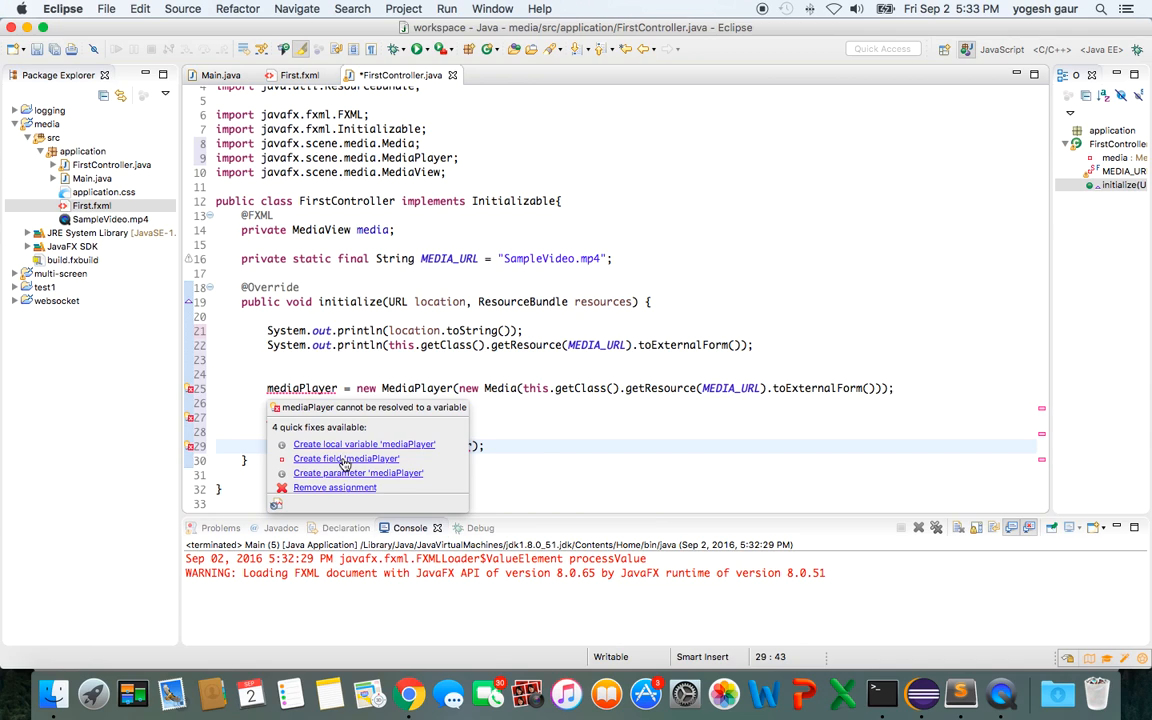
pyautogui.click(346, 458)
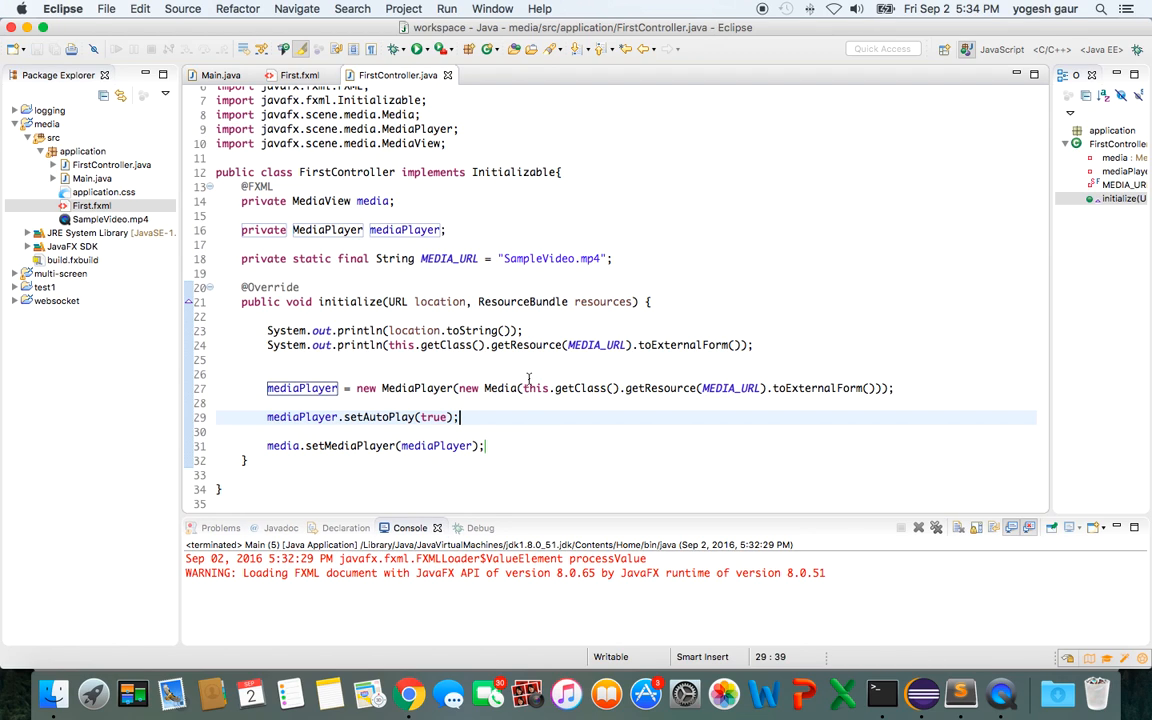
pyautogui.moveTo(536, 400)
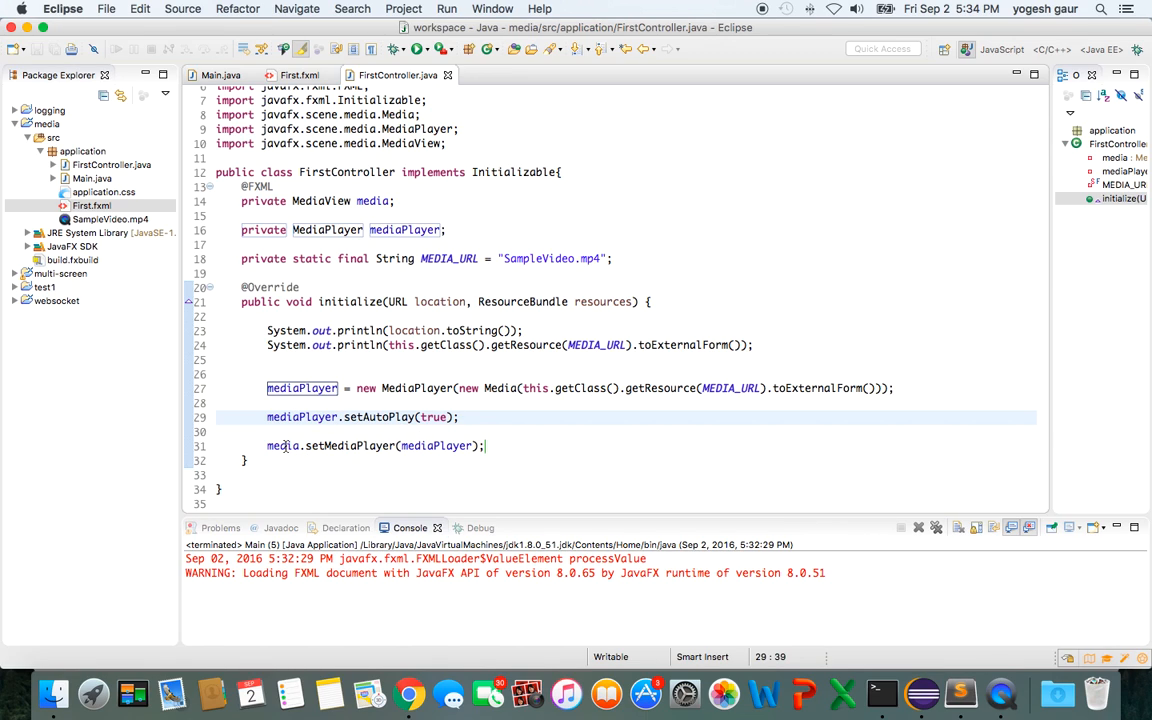
# Step: Run Main so the app window plays the sample video, then switch to Chrome
pyautogui.click(284, 444)
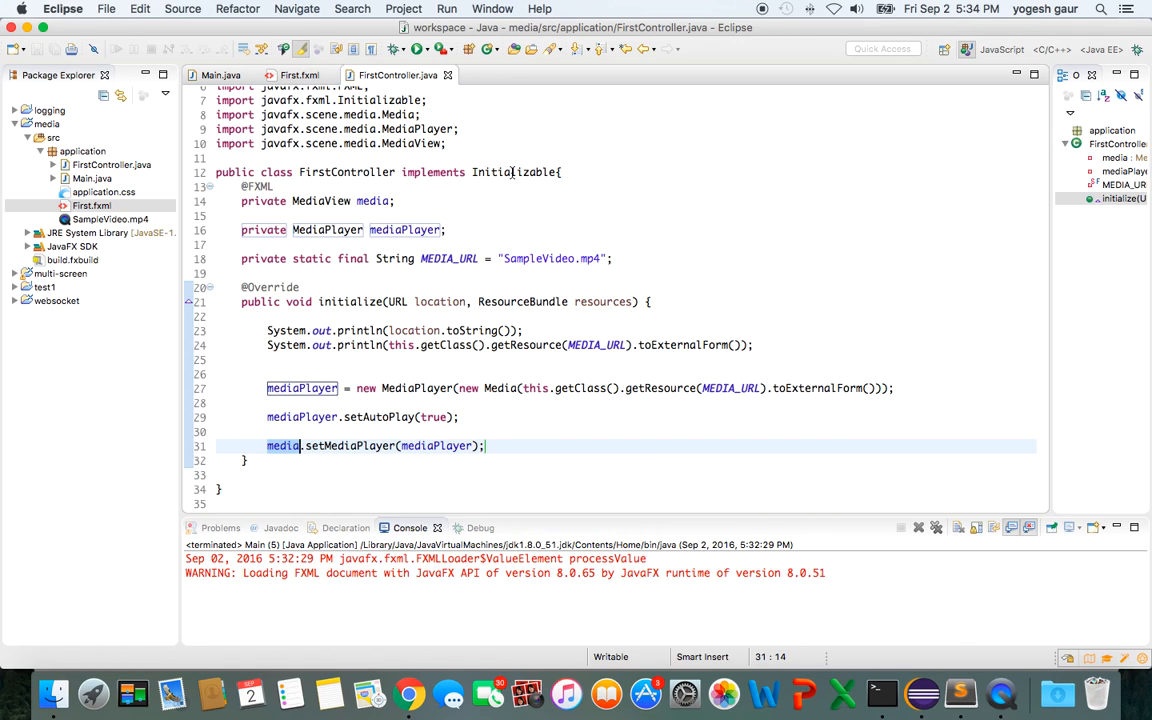
pyautogui.click(392, 48)
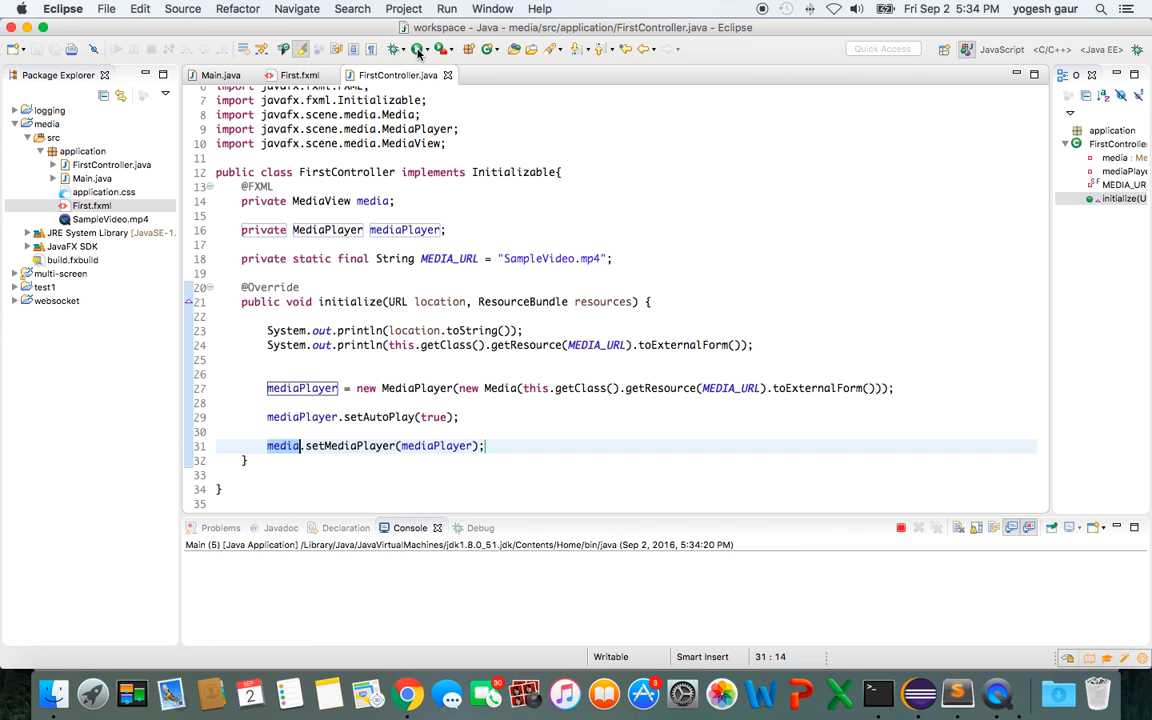
pyautogui.click(392, 48)
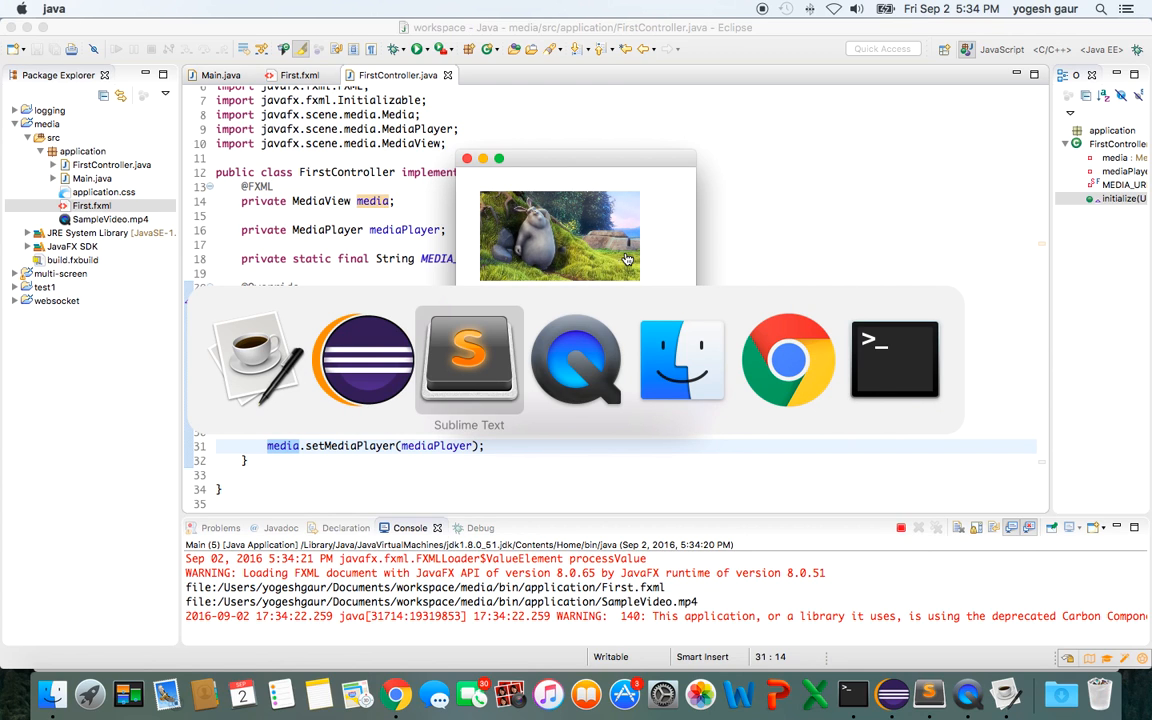
pyautogui.click(788, 360)
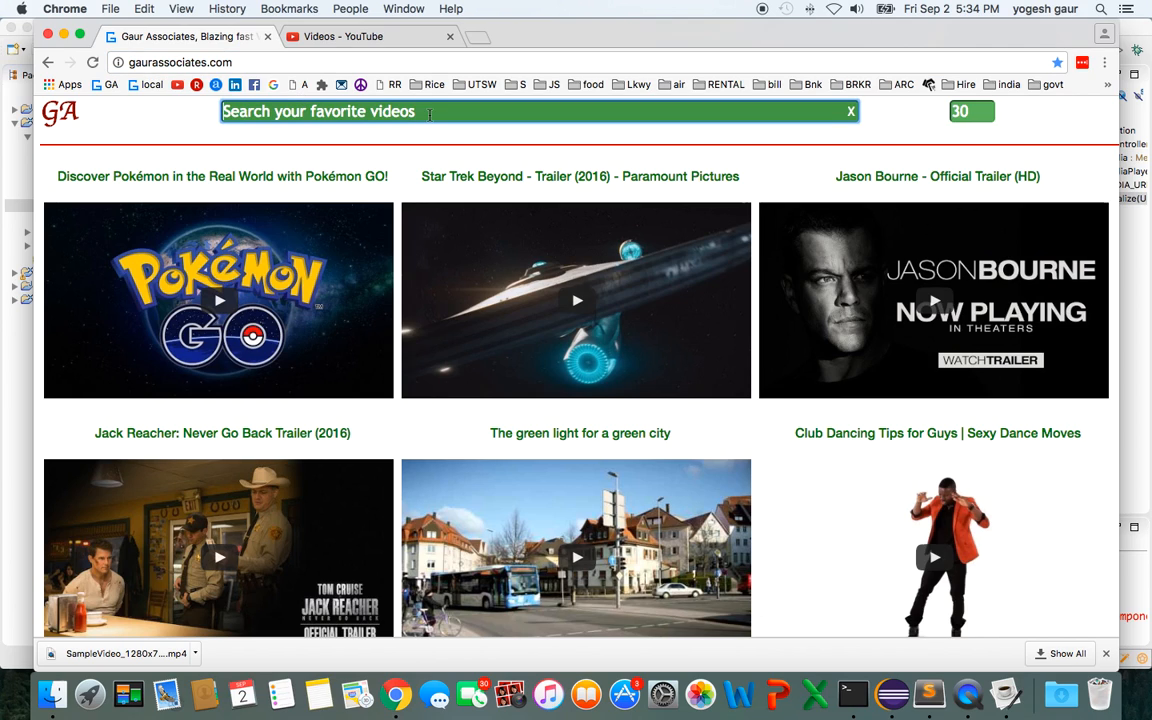
# Step: Enter 'java media video play' in the Gaur Associates video search box
pyautogui.write('java')
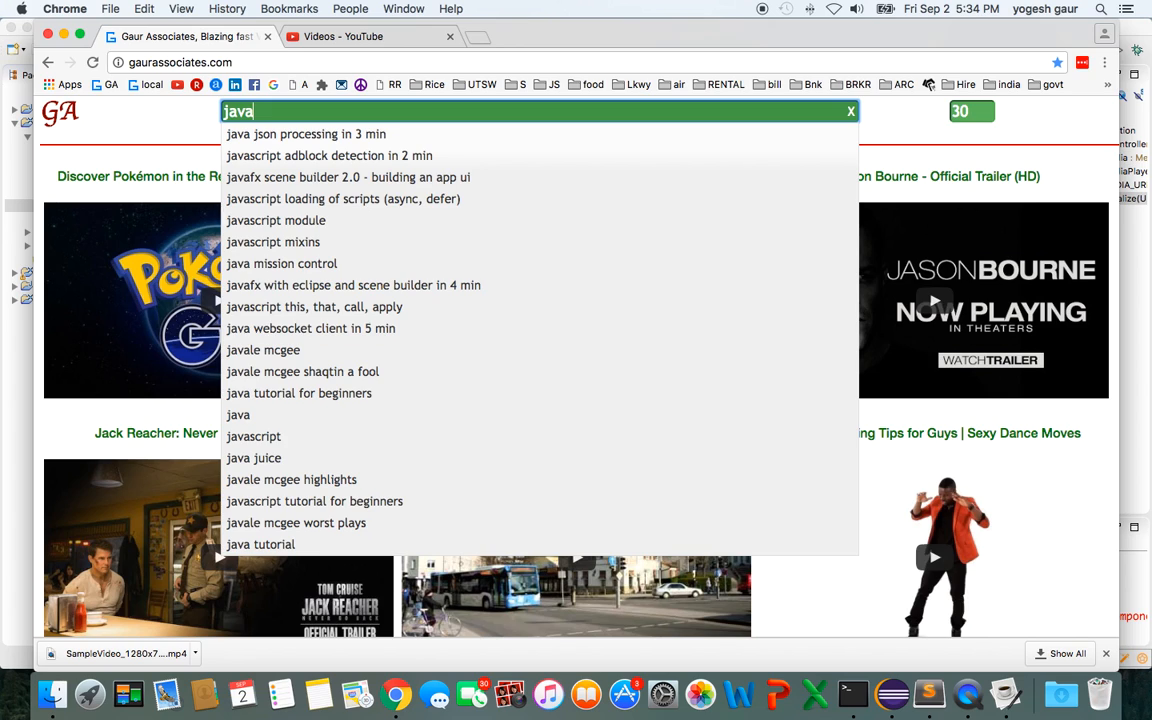
pyautogui.write('me')
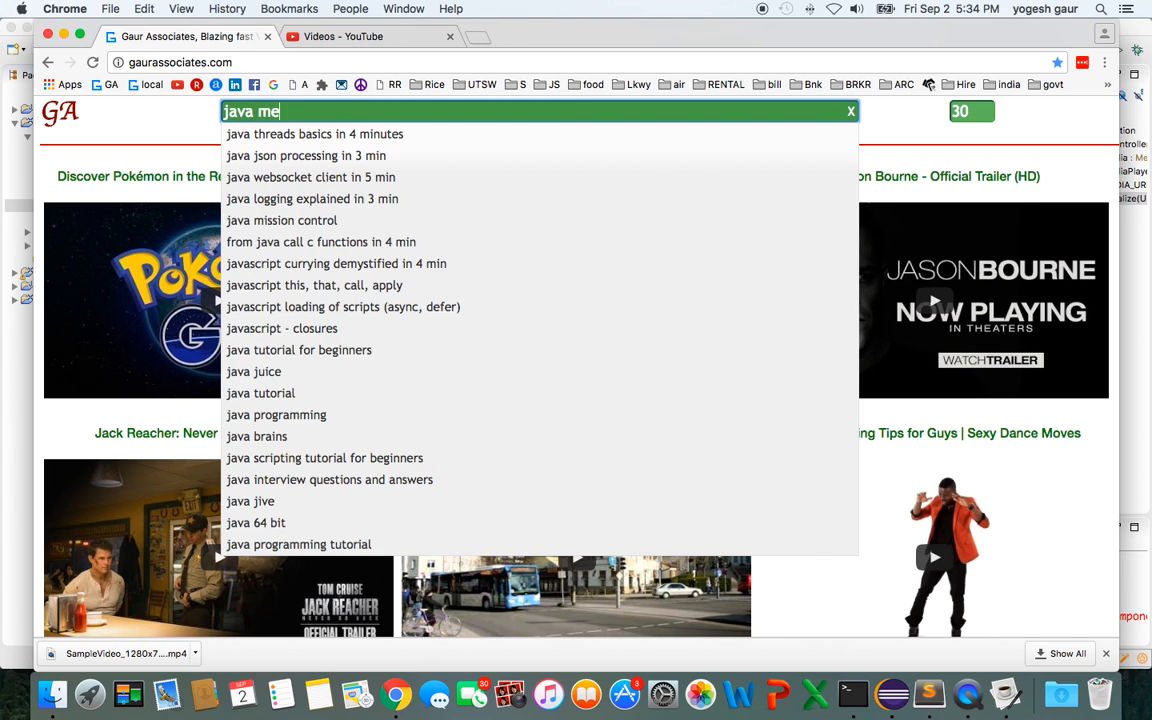
pyautogui.write('dia video play')
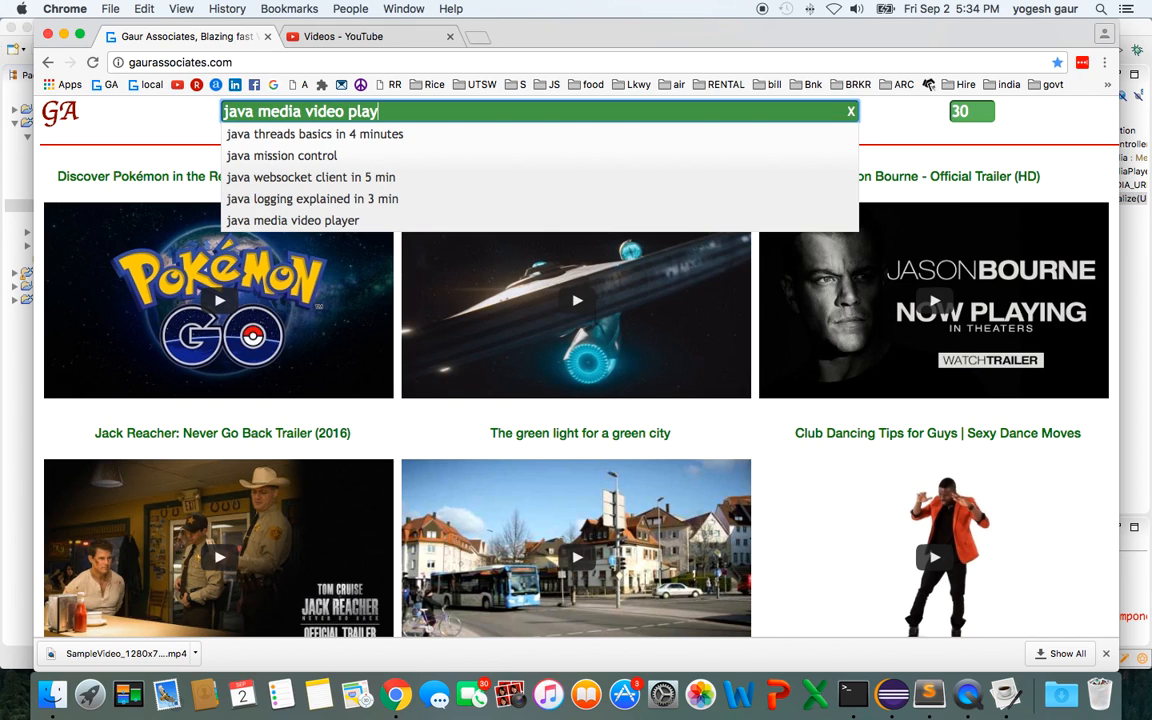
pyautogui.moveTo(738, 36)
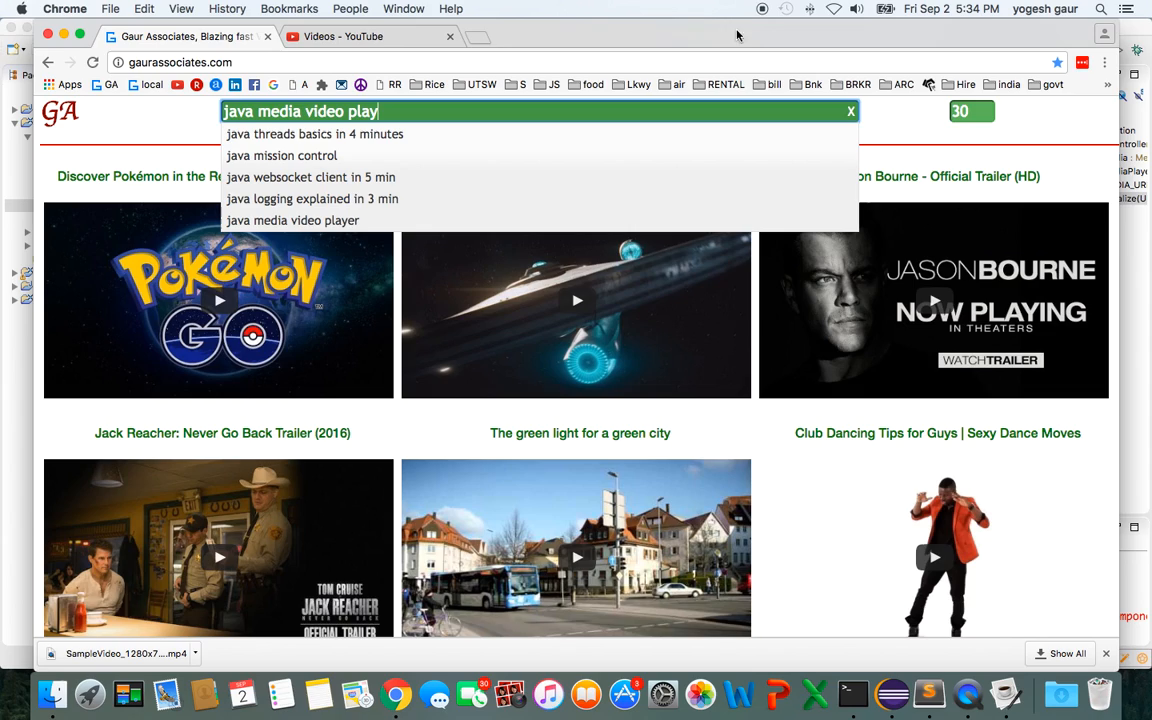